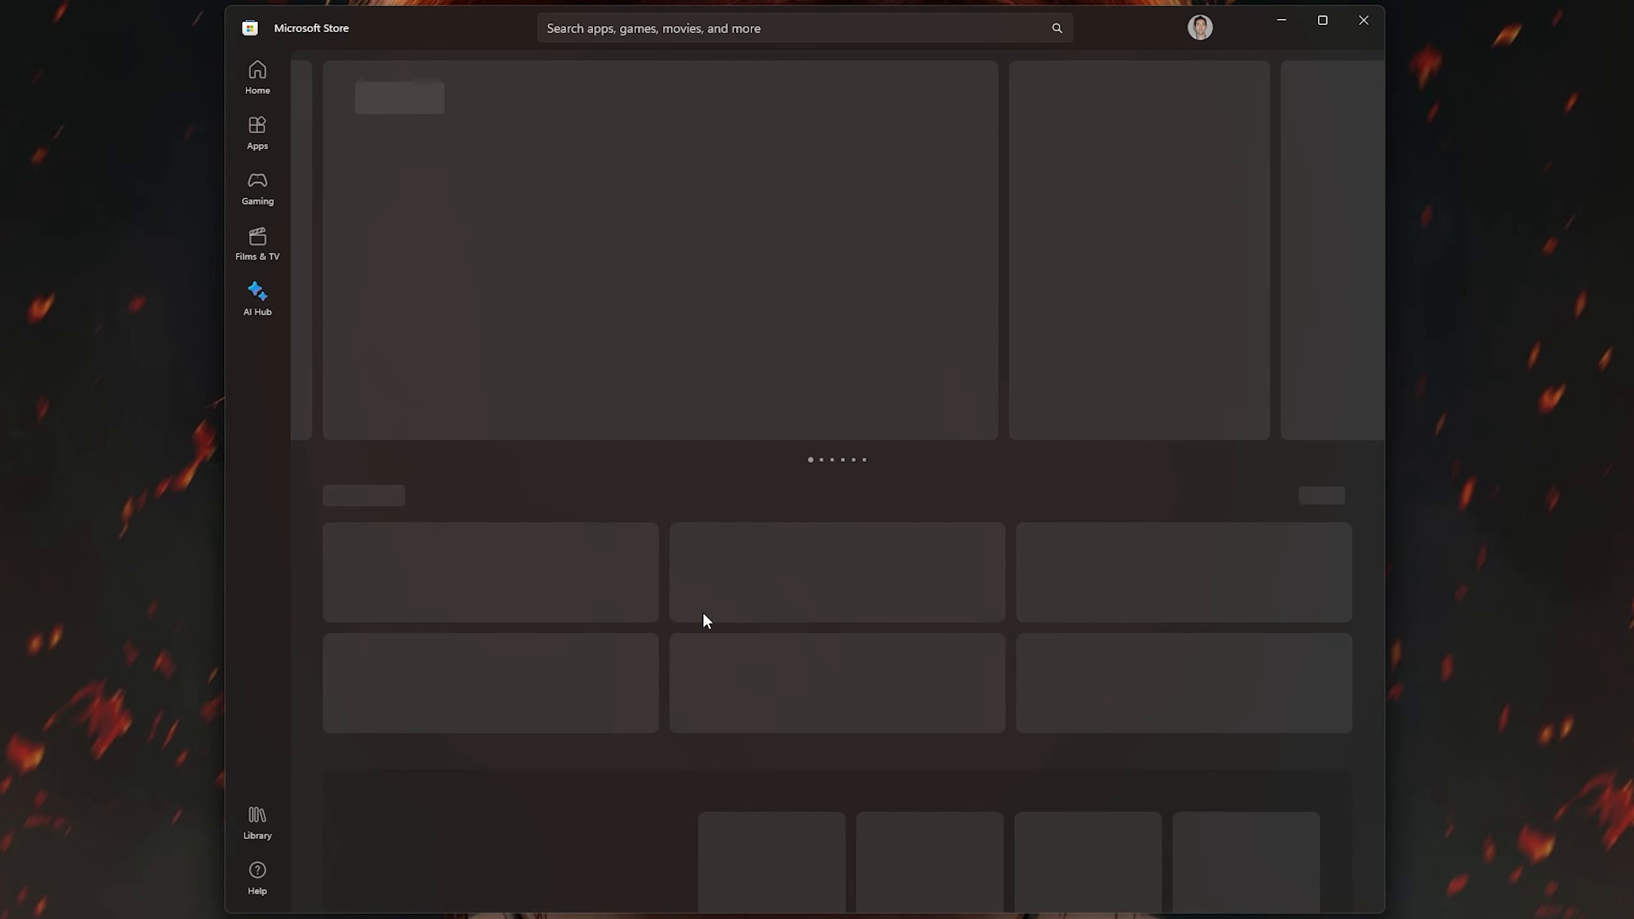
View the Reverie: Sweet As Edition page from recent searches, then go to the Library
click(791, 28)
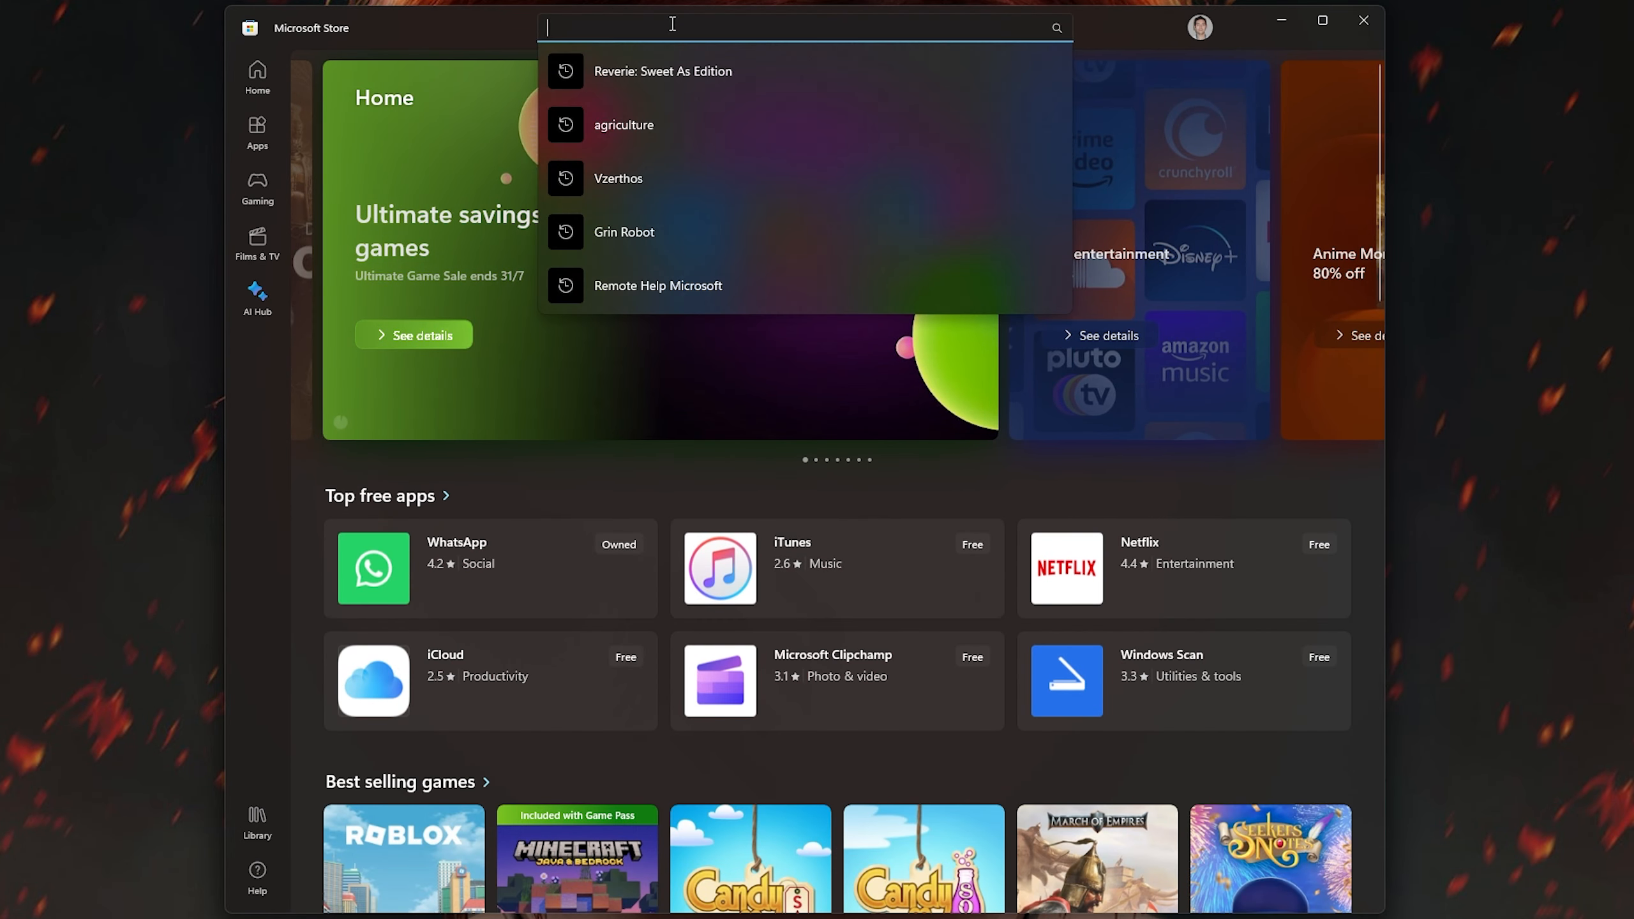
click(623, 125)
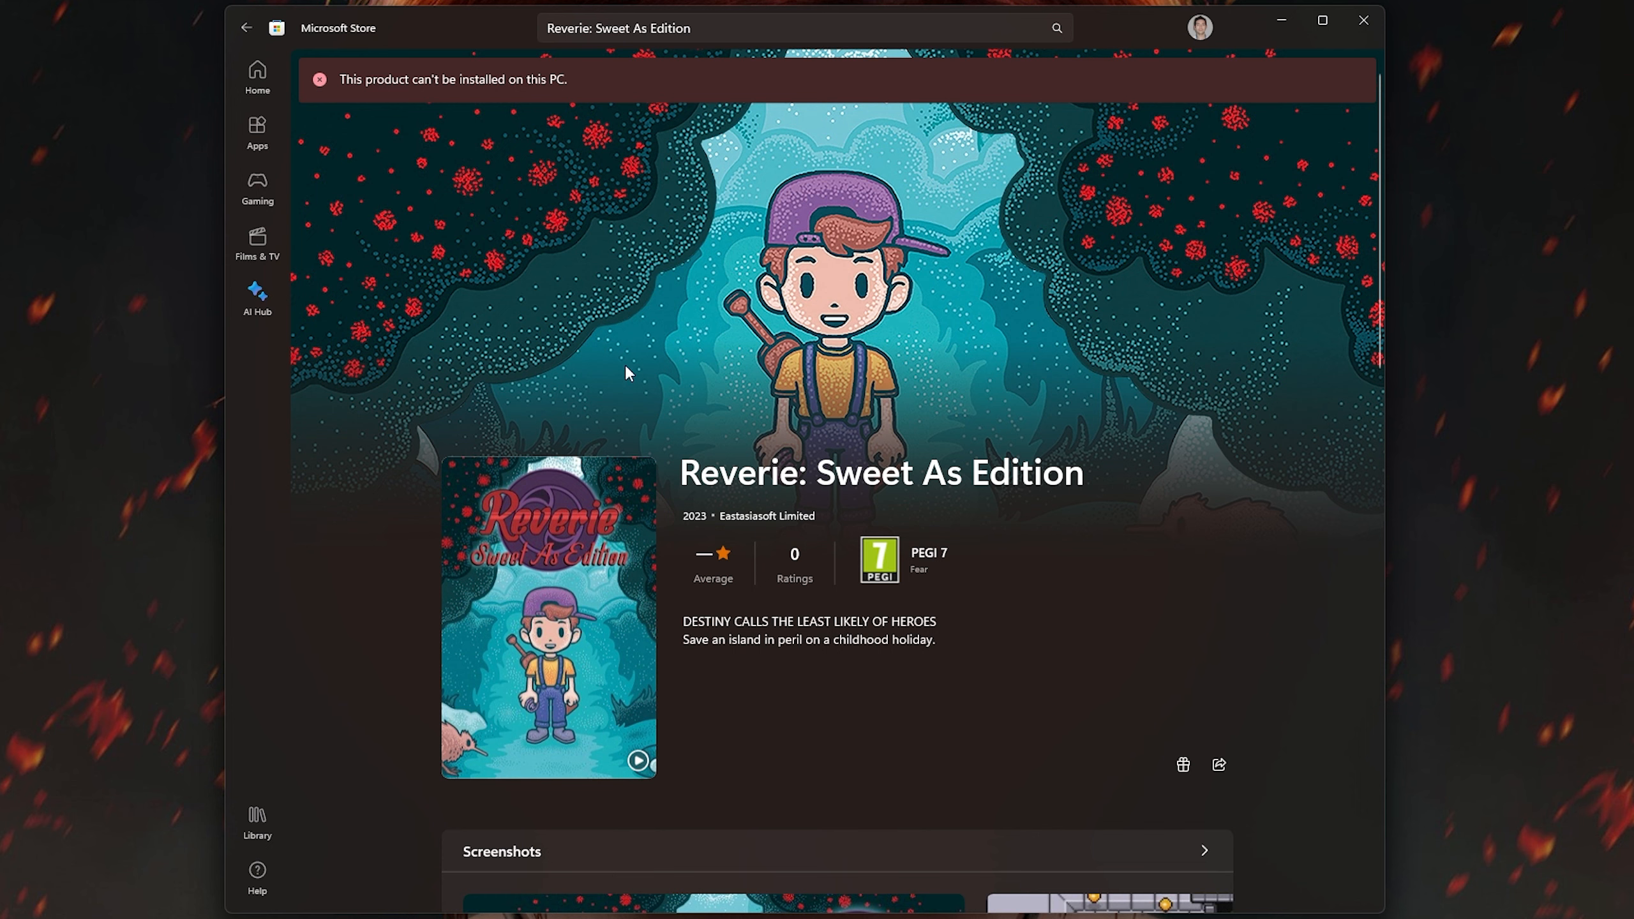
click(257, 820)
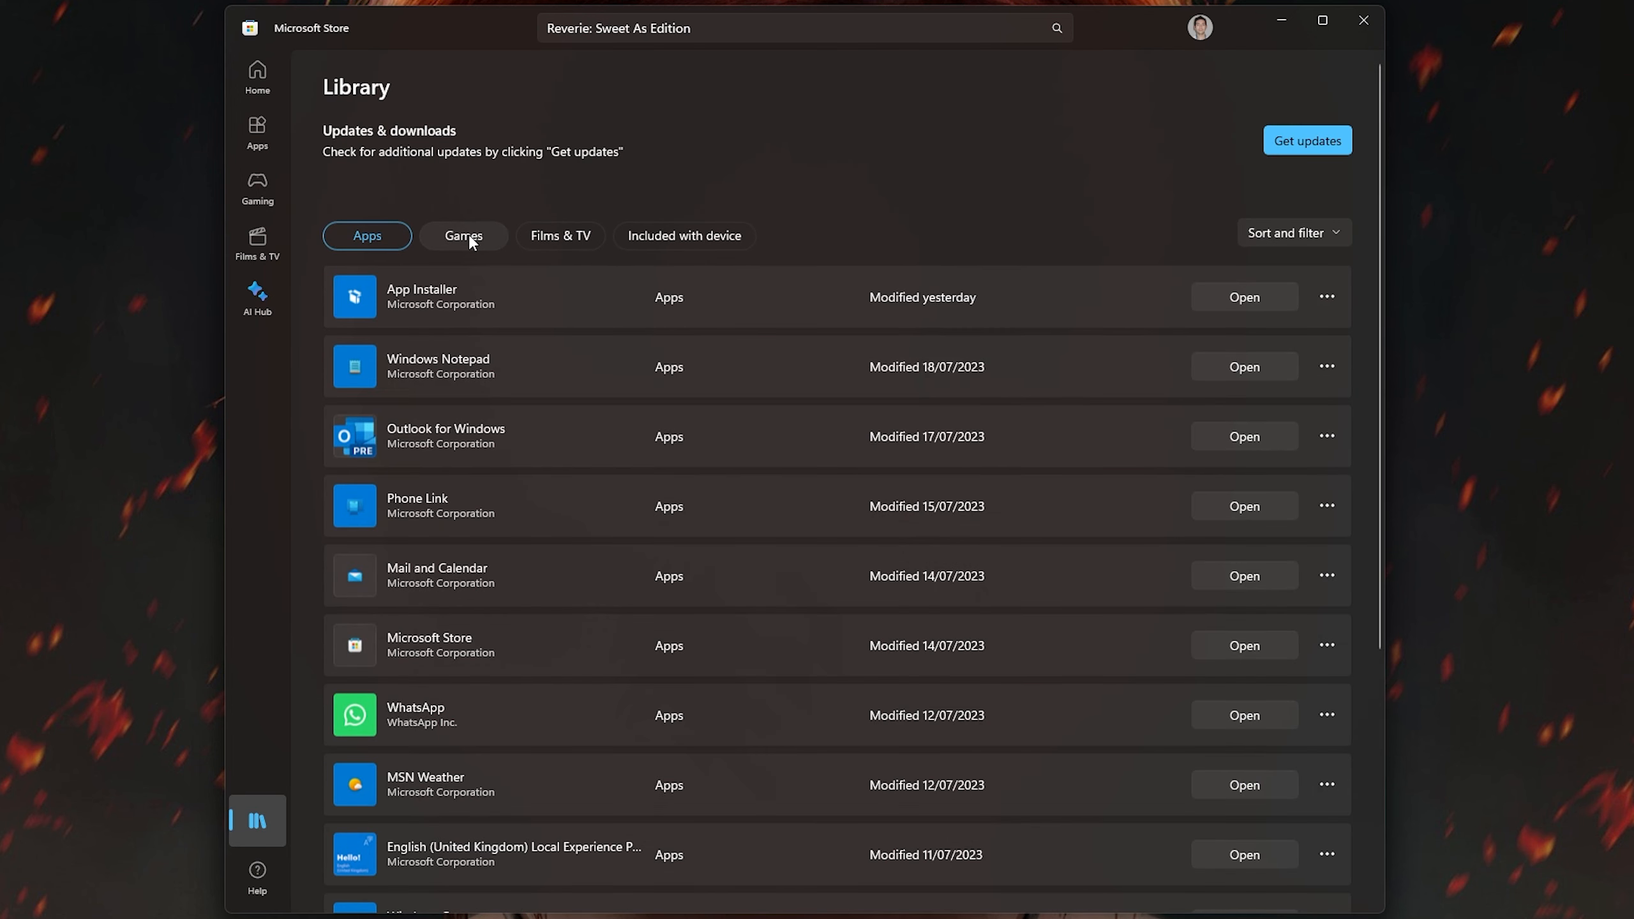
Filter the Library to Games and untick 'Show installed products only'
click(462, 235)
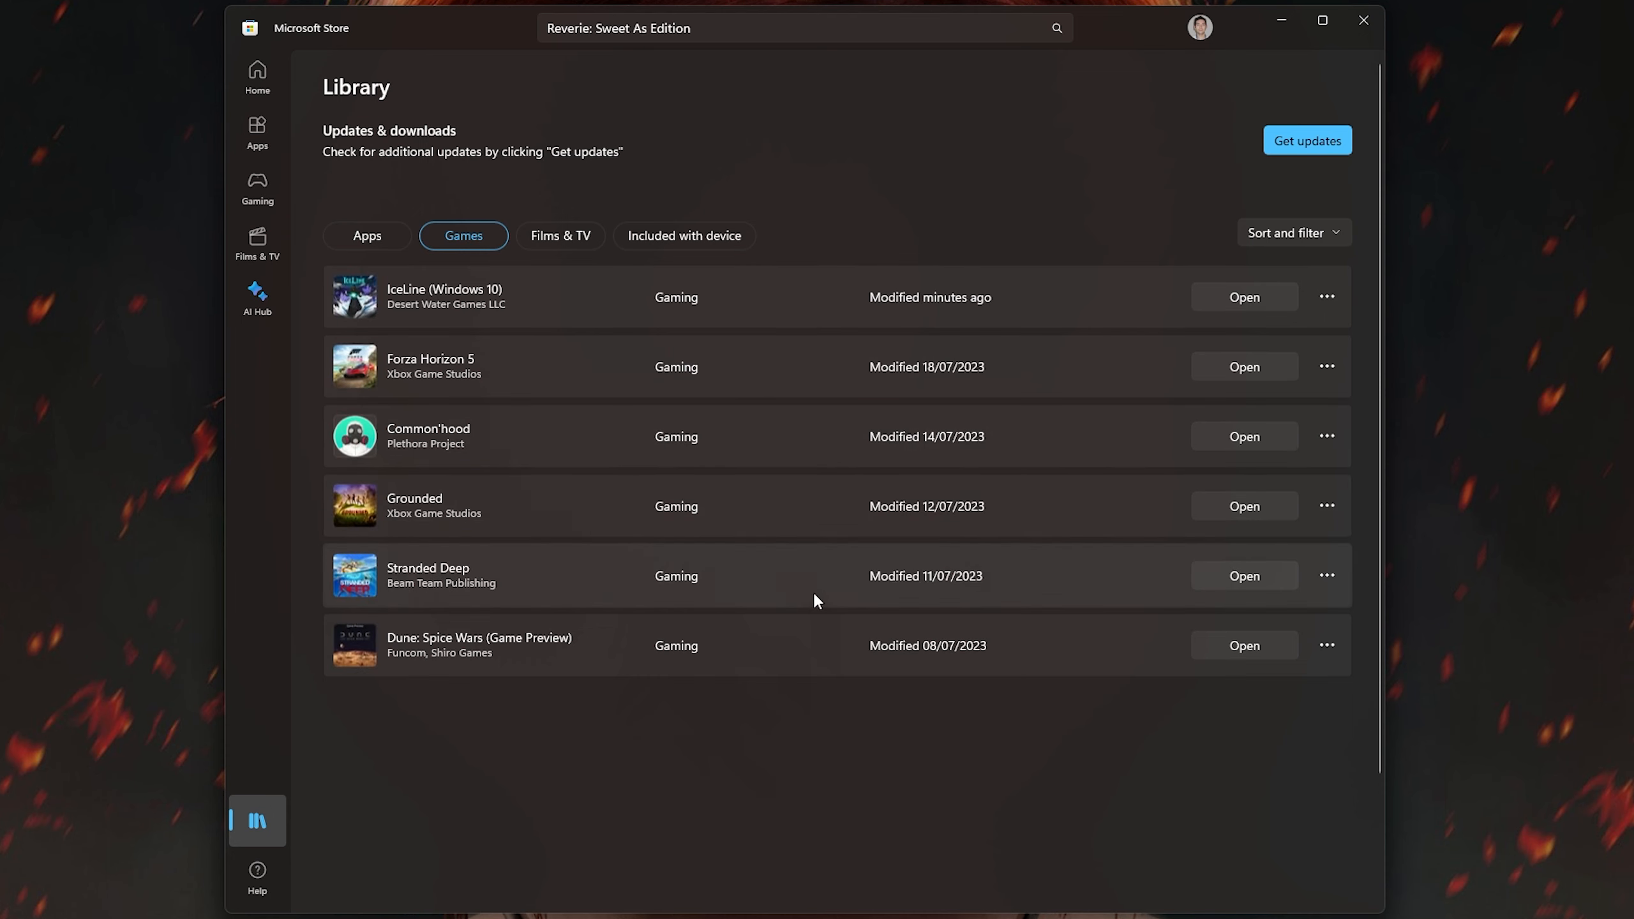
click(1292, 232)
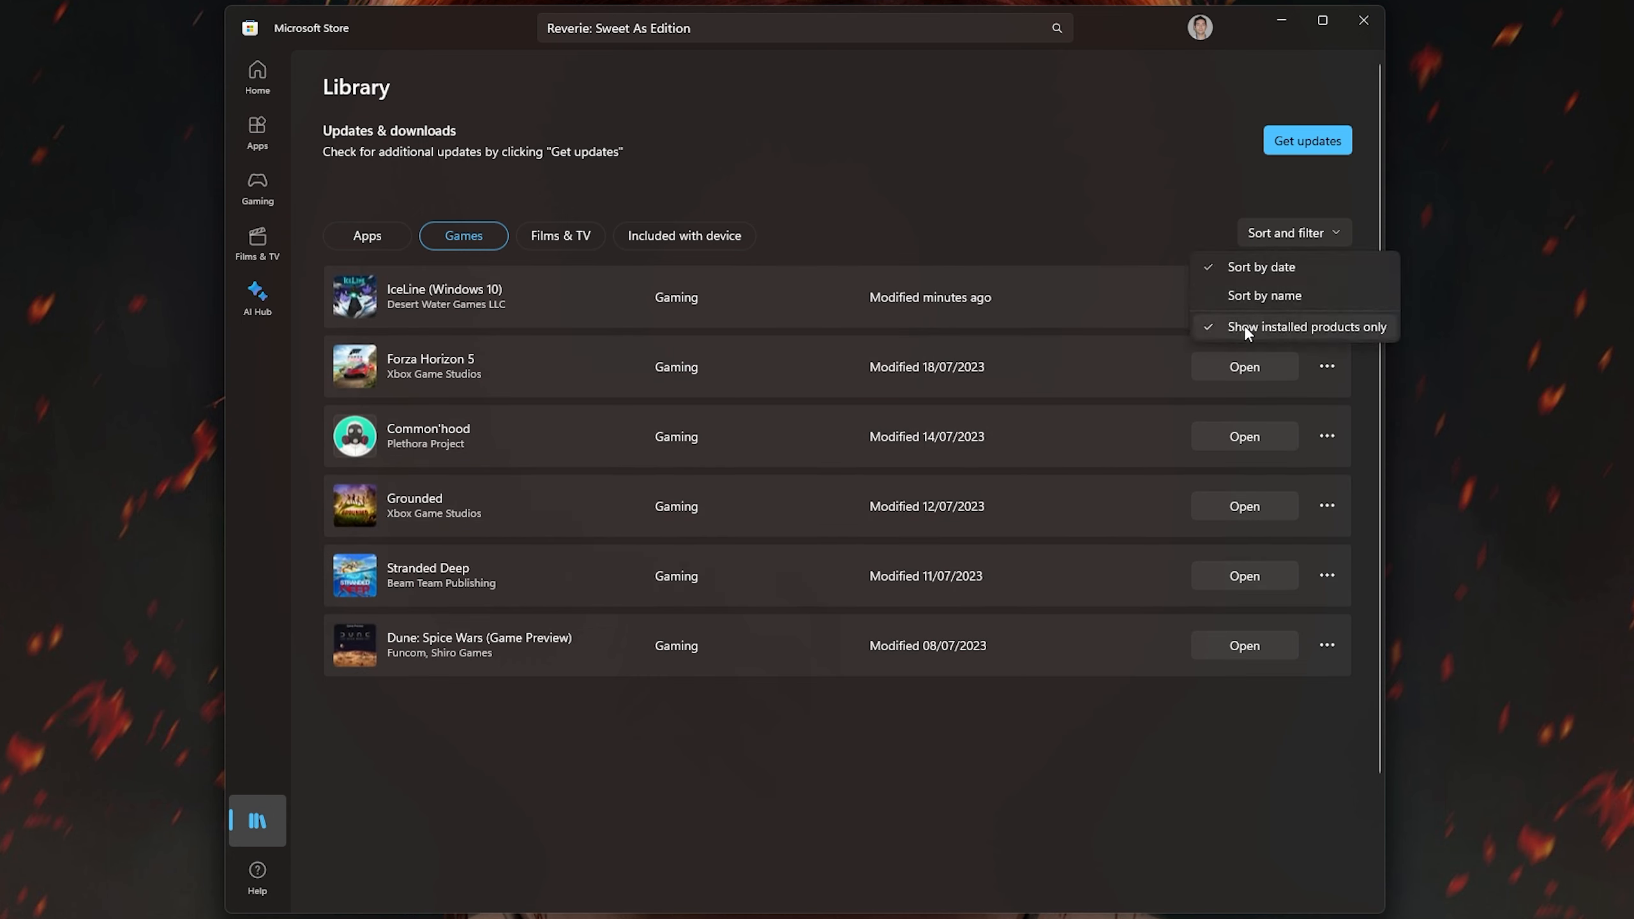
click(1306, 327)
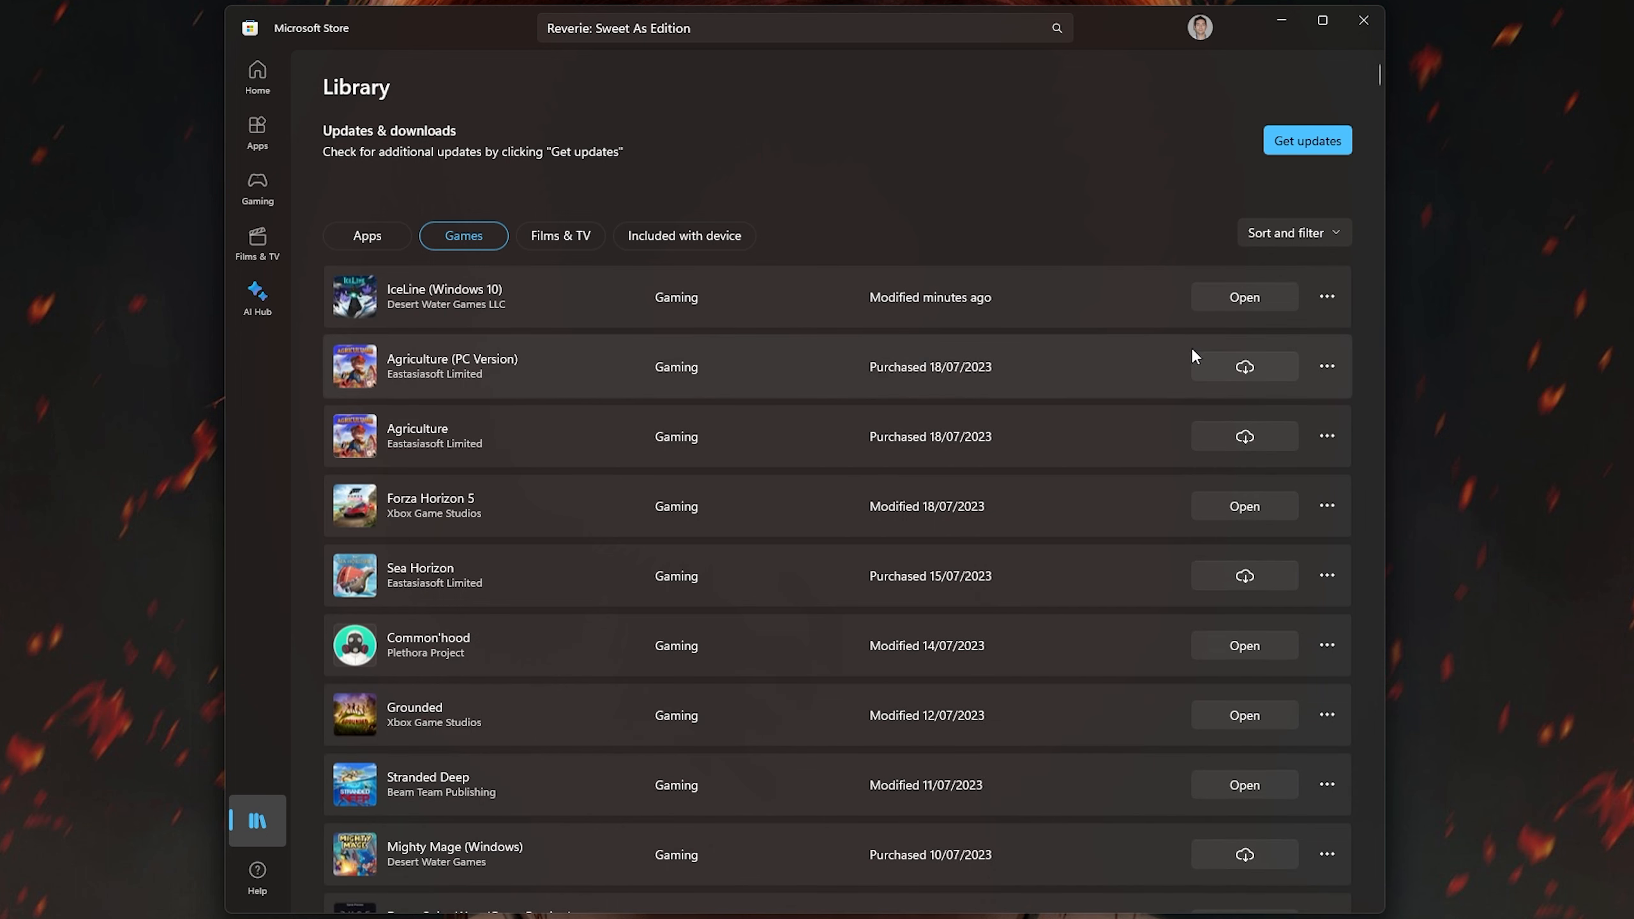
Download Agriculture (PC Version) while Reverie: Sweet As Edition (PC edition) also downloads
click(1243, 367)
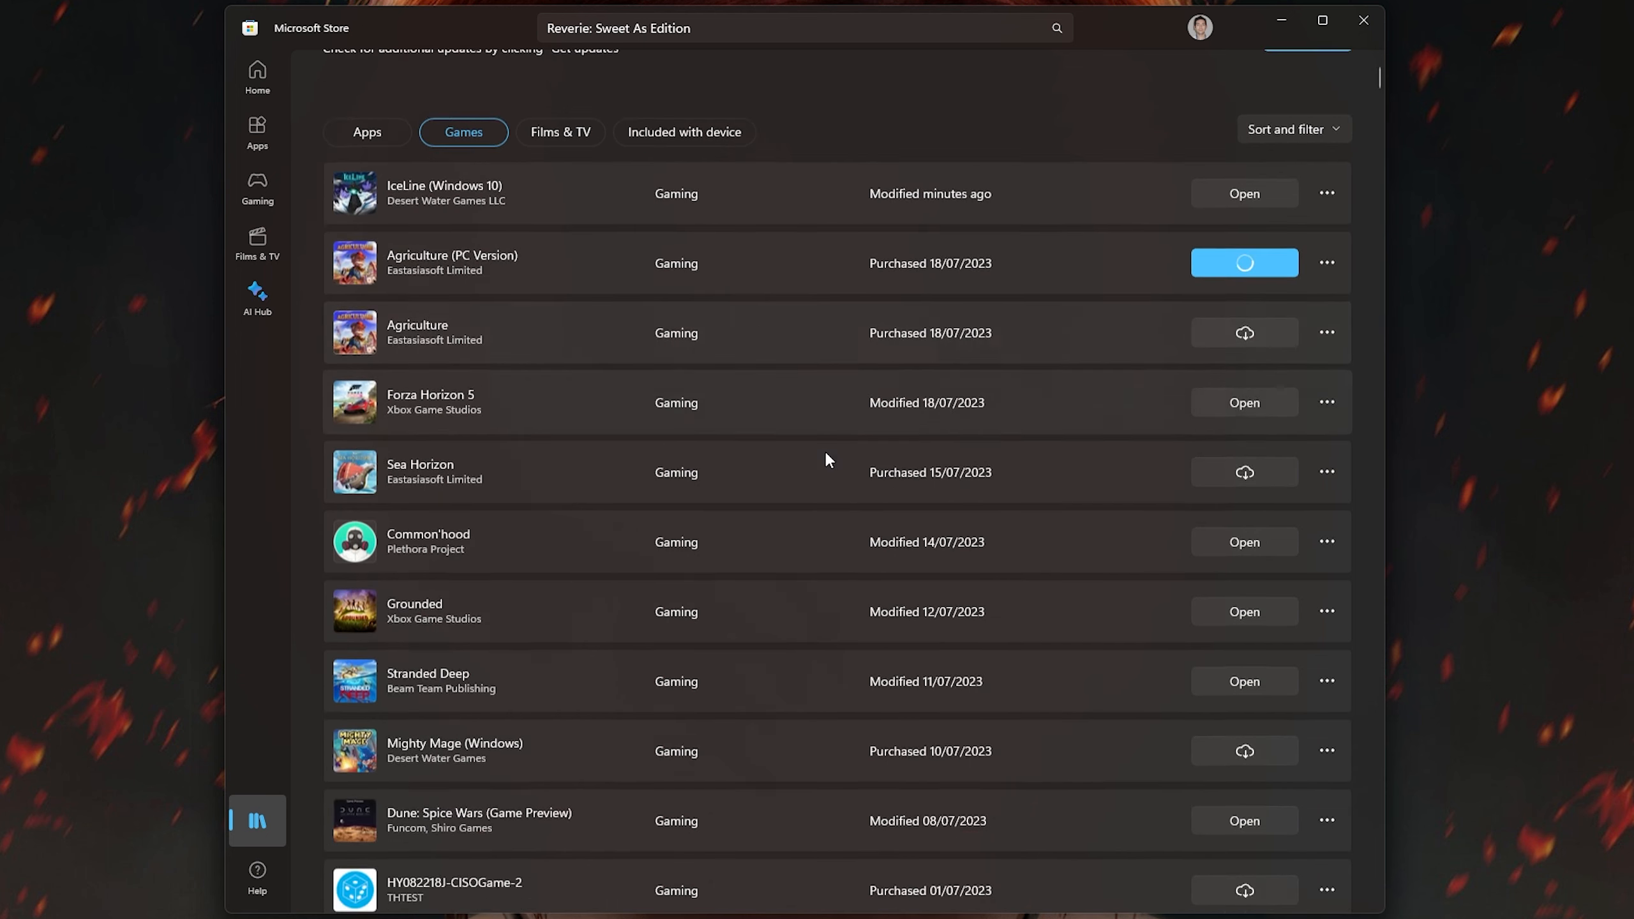
scroll(down, 3)
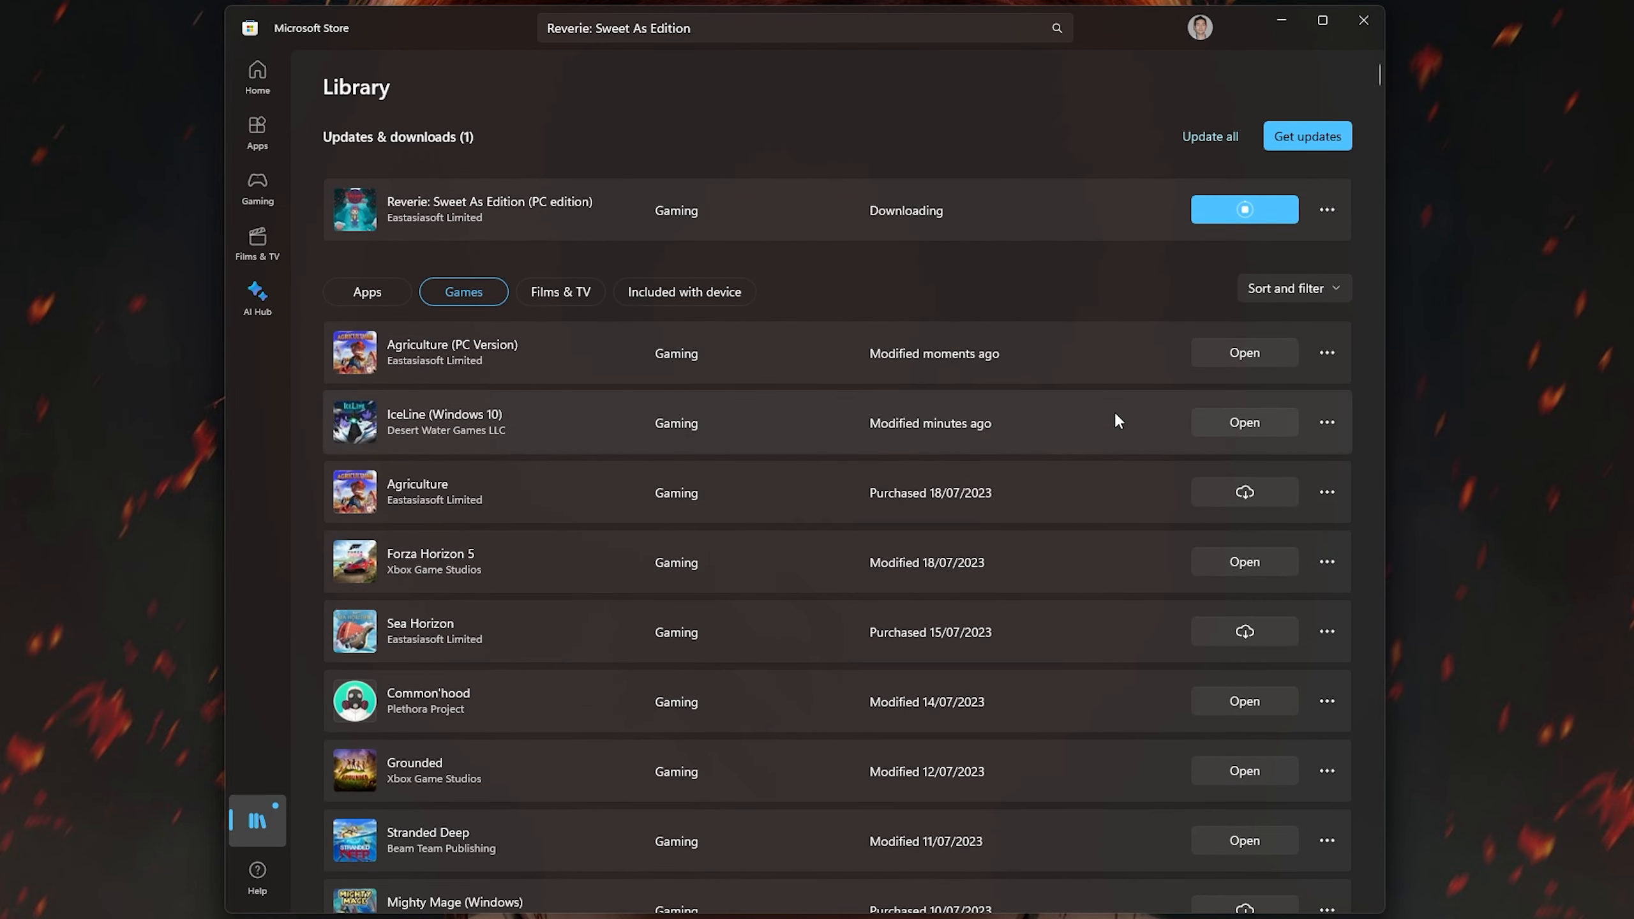
Launch Agriculture (PC Version) and hit PLAY on its title screen
click(1241, 352)
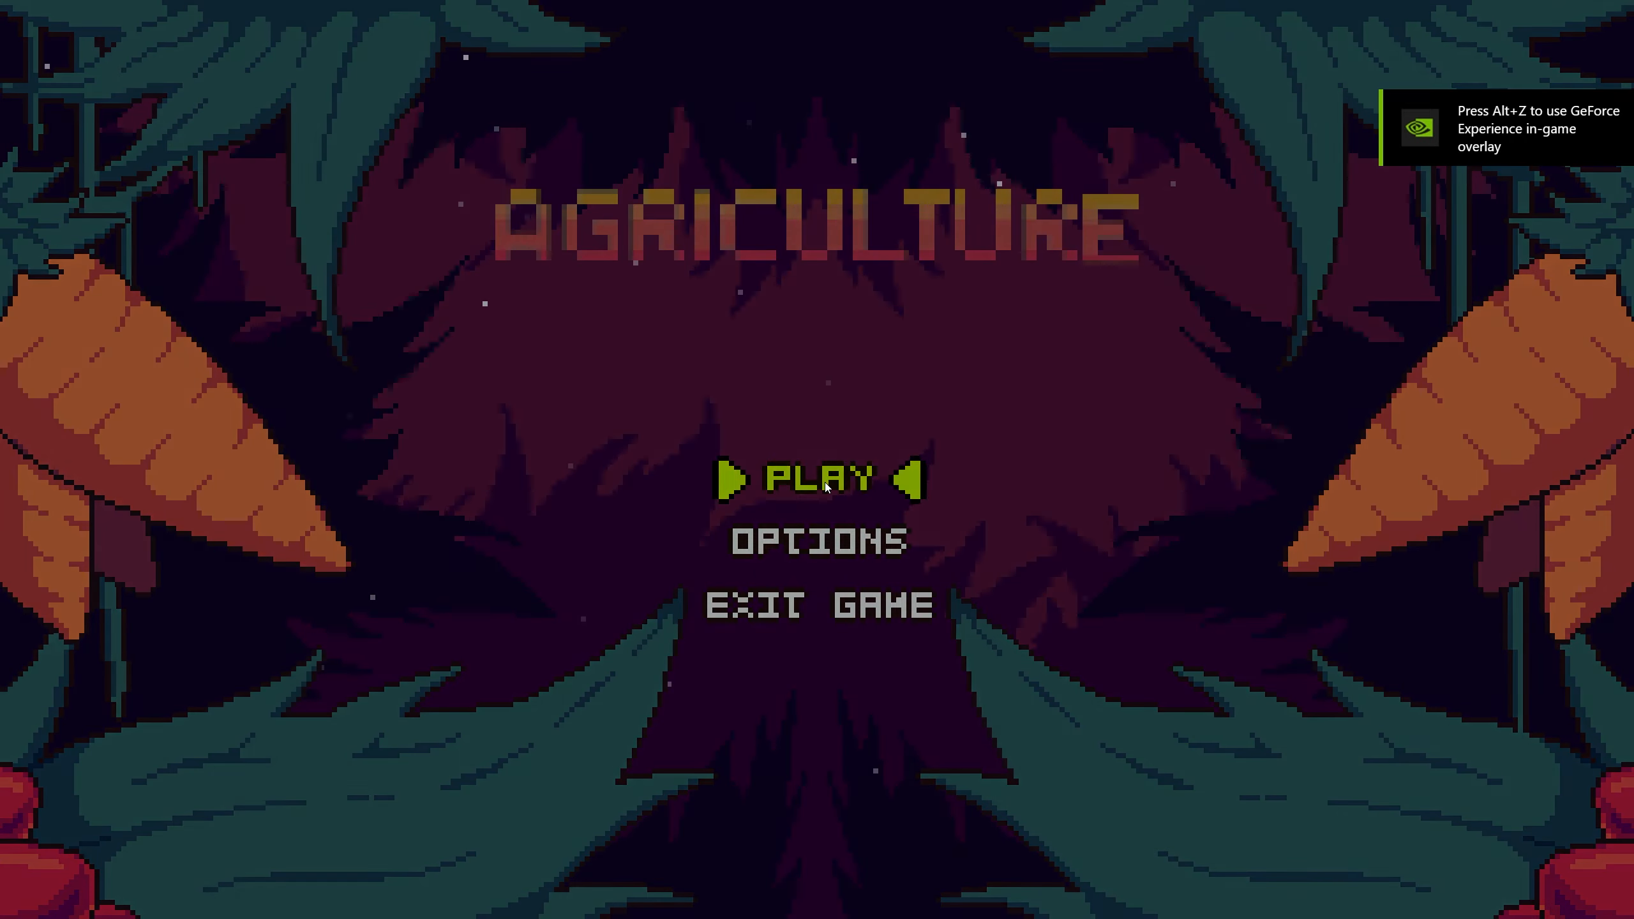
click(818, 480)
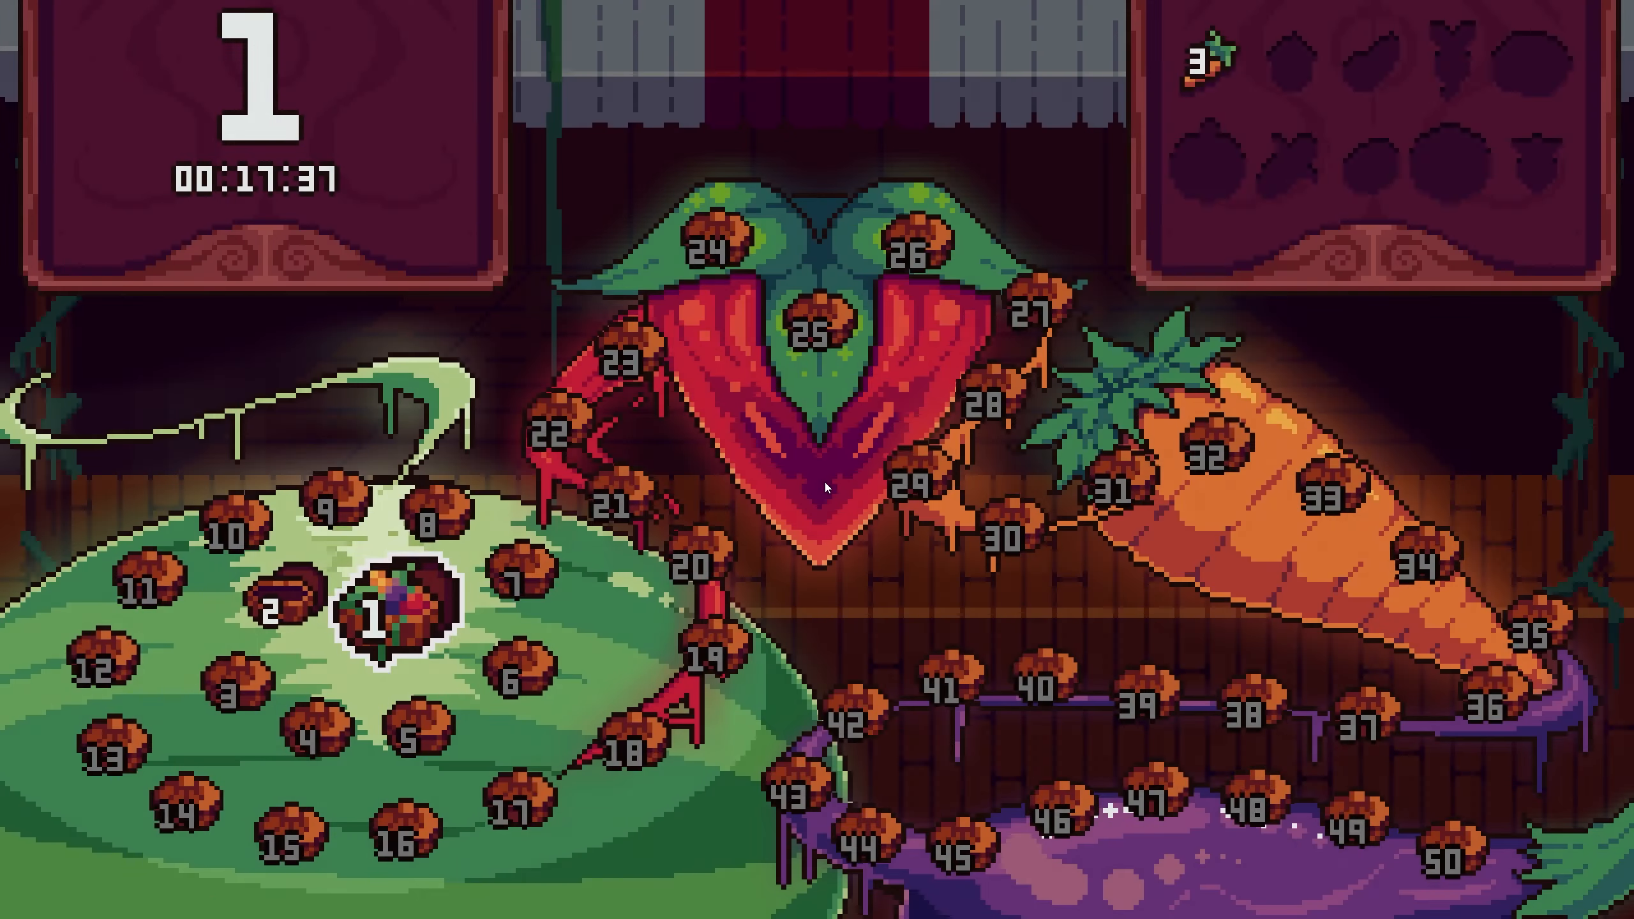